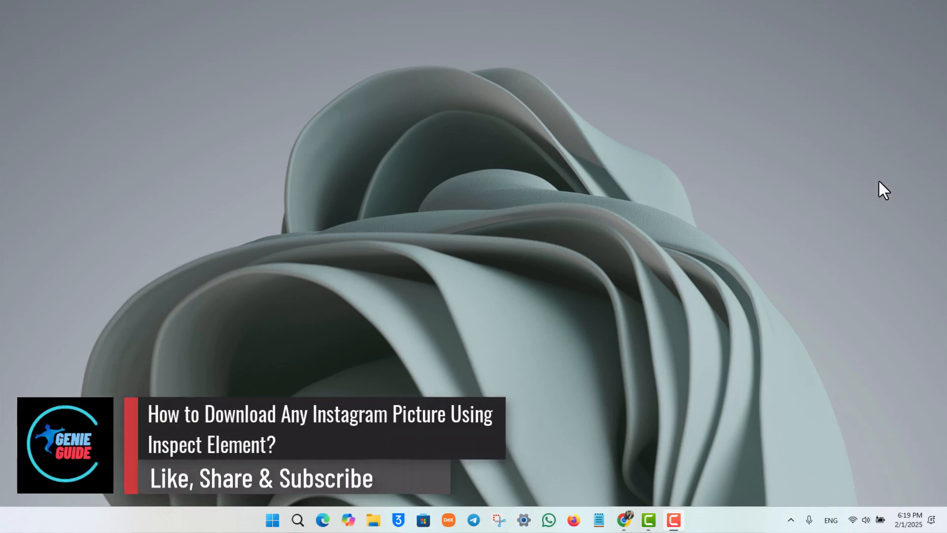
pyautogui.moveTo(628, 500)
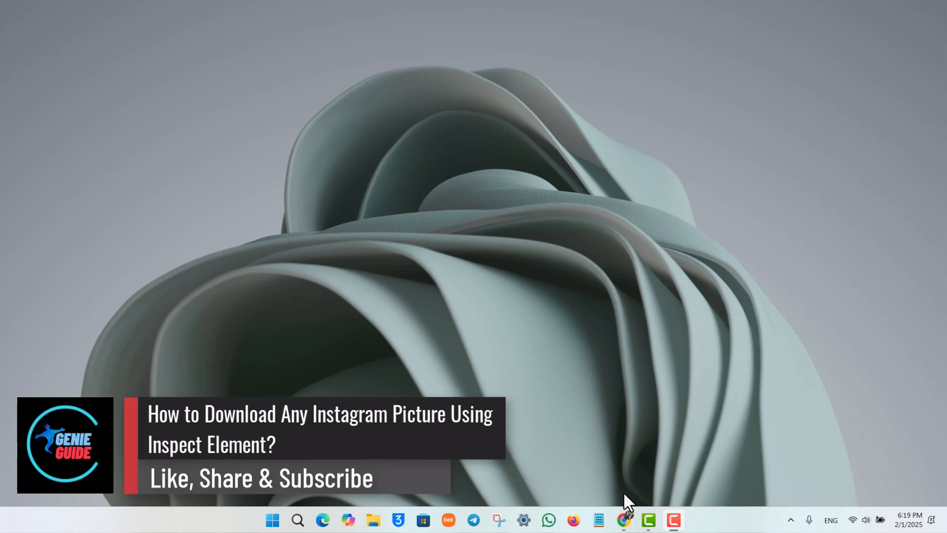
# Step: Bring up Chrome on Instagram and scroll until the cristiano post photo is fully visible
pyautogui.click(625, 519)
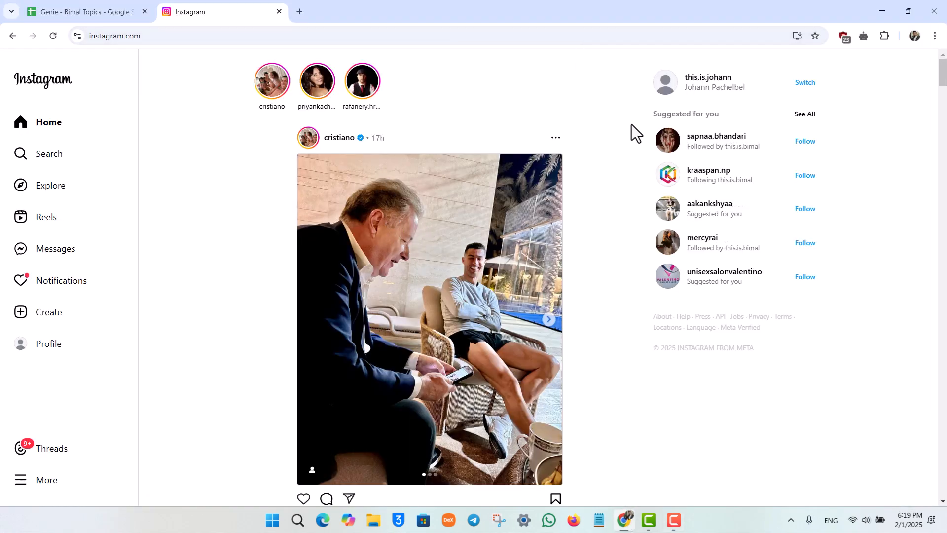
pyautogui.scroll(-3)
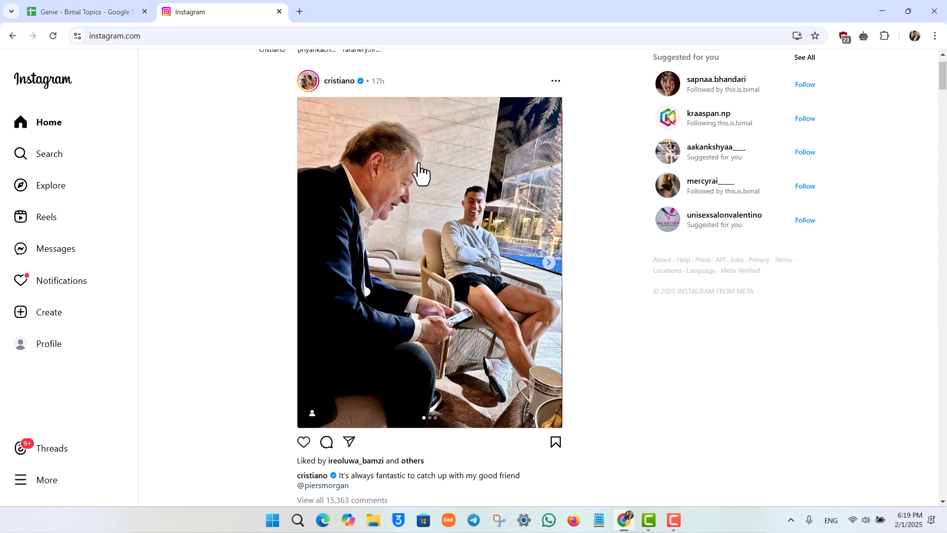
pyautogui.moveTo(425, 212)
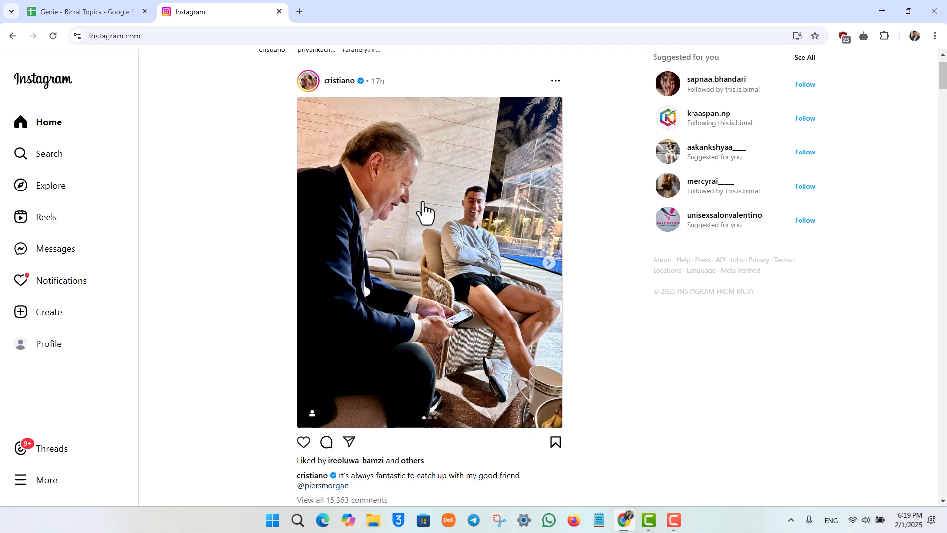
# Step: Inspect the post photo in DevTools and open the img src link in a new tab
pyautogui.rightClick(425, 211)
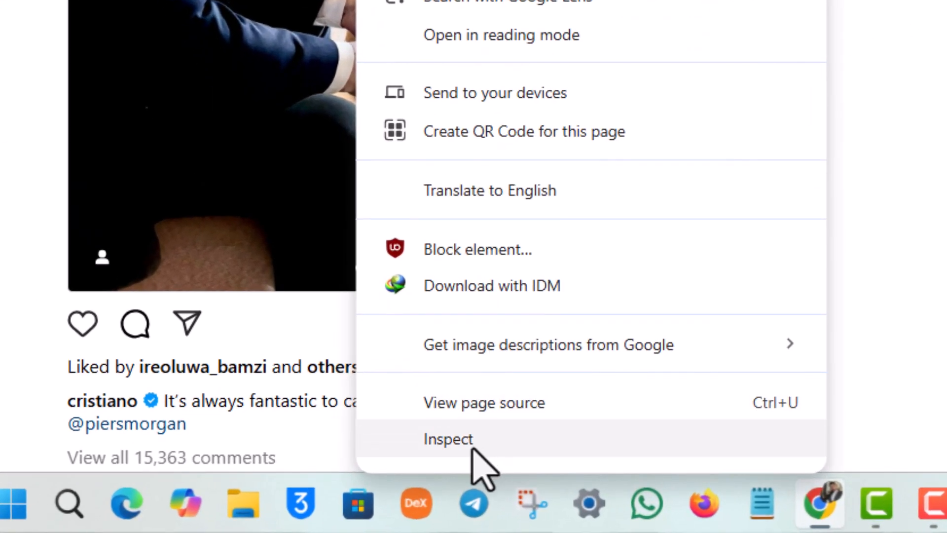
pyautogui.click(448, 439)
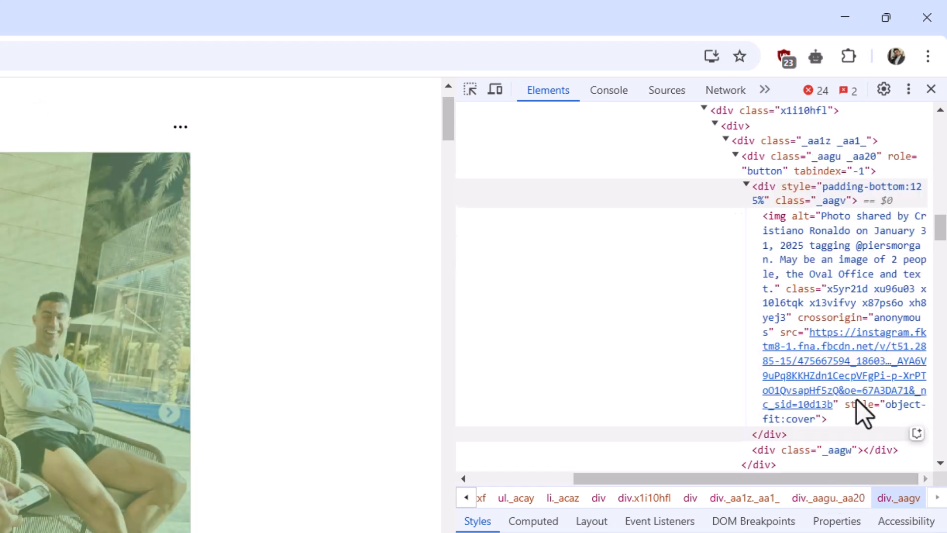
pyautogui.scroll(-3)
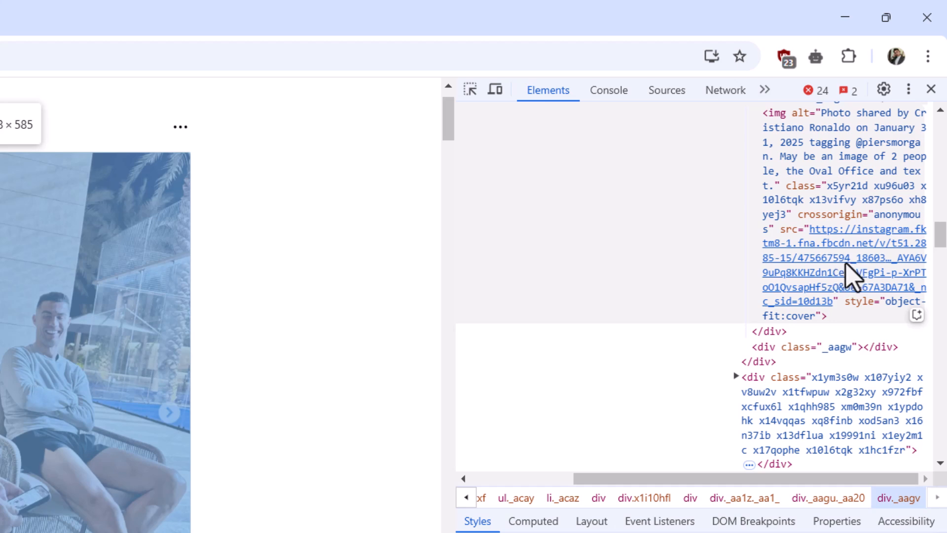
pyautogui.rightClick(845, 272)
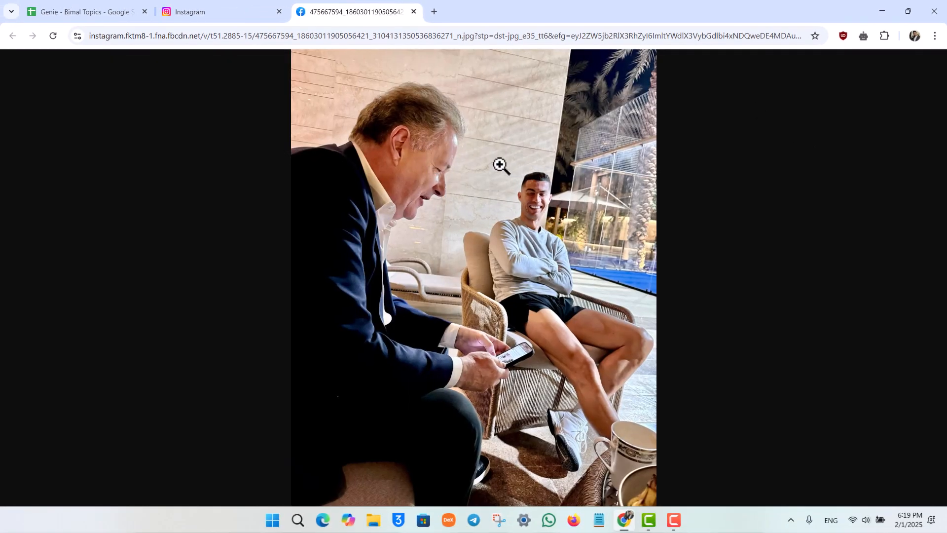
# Step: Save the full-size photo with Save image as, then return to the Instagram tab
pyautogui.rightClick(500, 167)
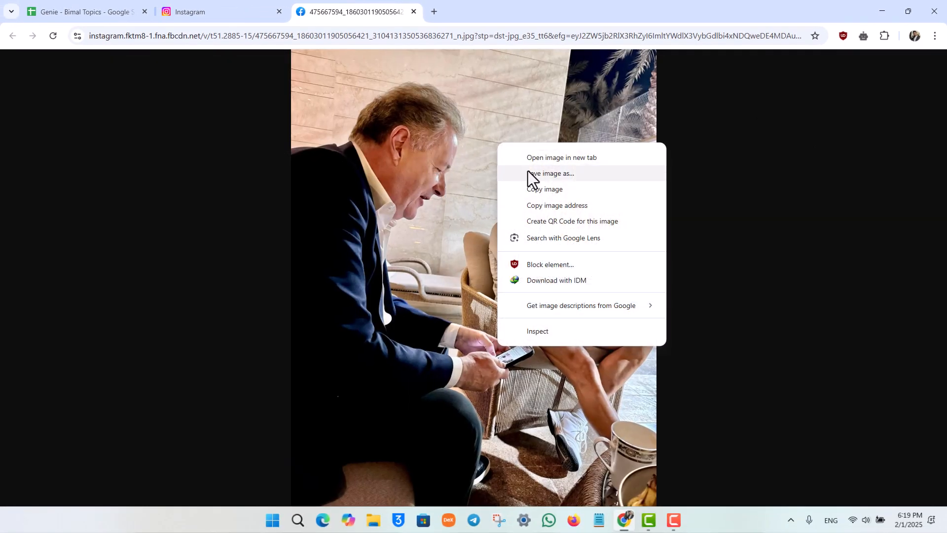
pyautogui.click(550, 173)
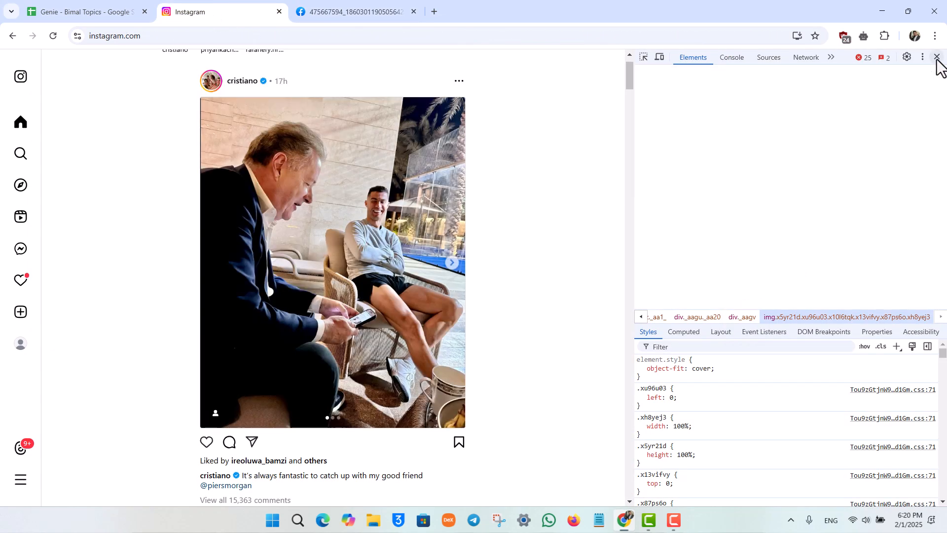
# Step: Close the DevTools panel so the Instagram feed is full width
pyautogui.click(937, 57)
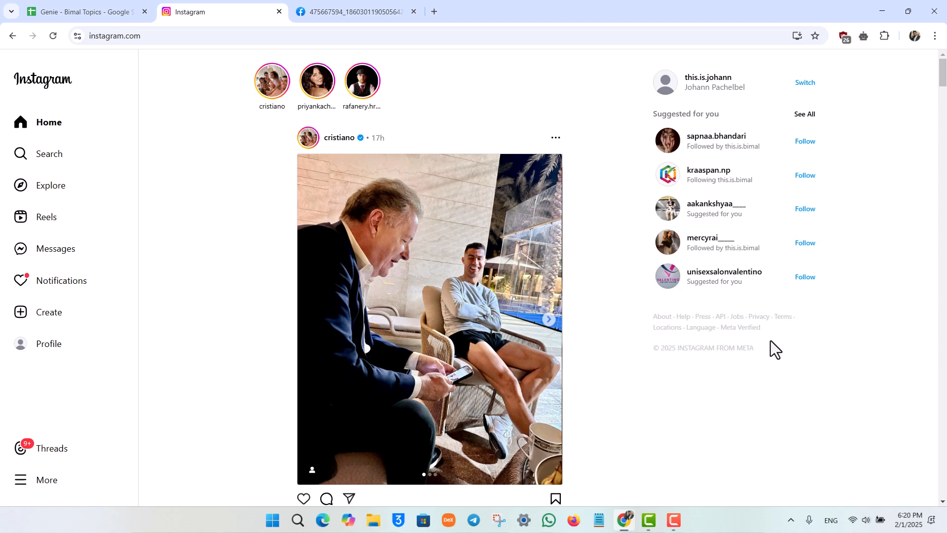
pyautogui.moveTo(901, 448)
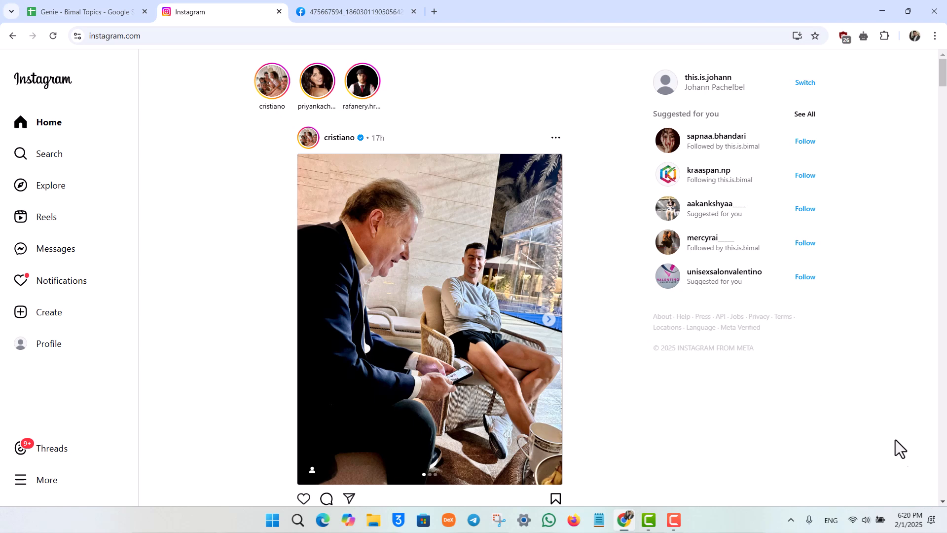